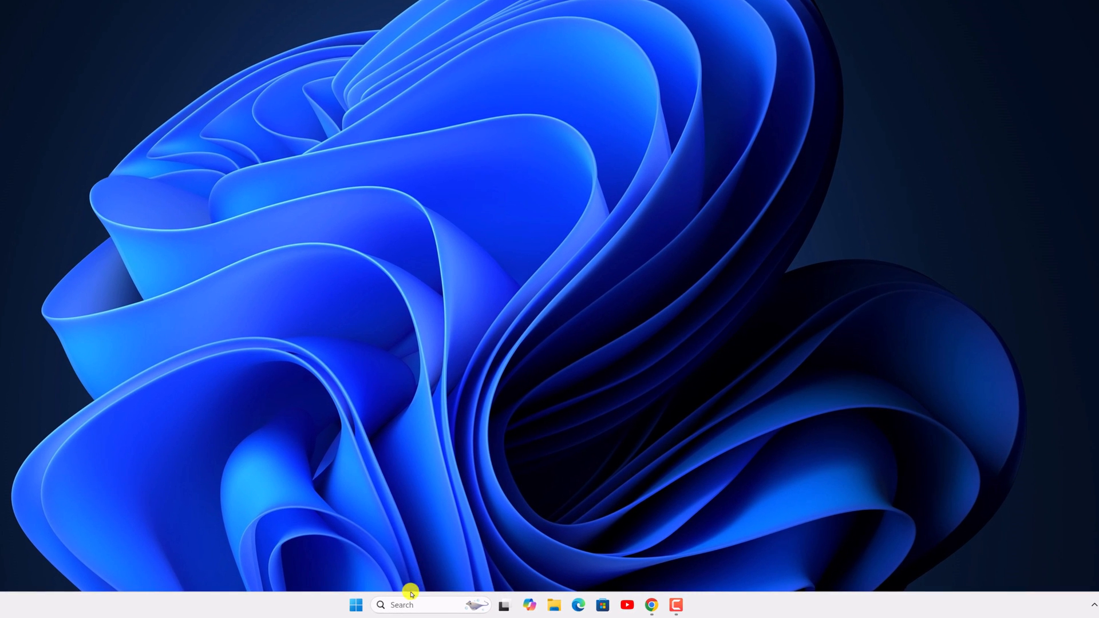
- Launch Settings via search for 'settings' and reach System > Storage > Temporary files
{"action": "type", "text": "settings"}
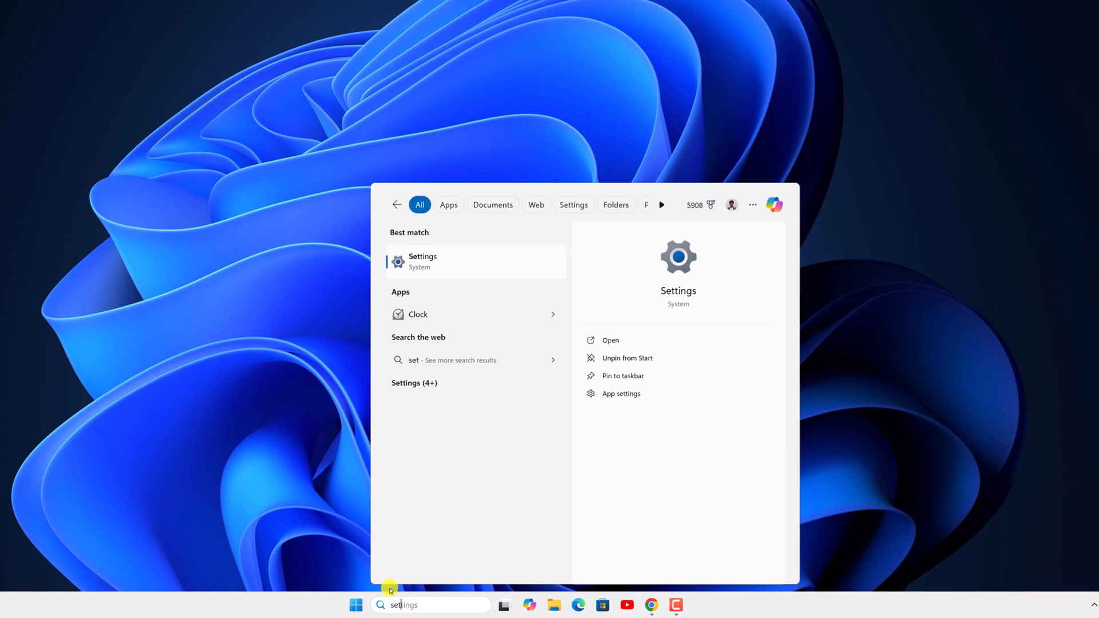
{"action": "left_click", "coordinate": [474, 261]}
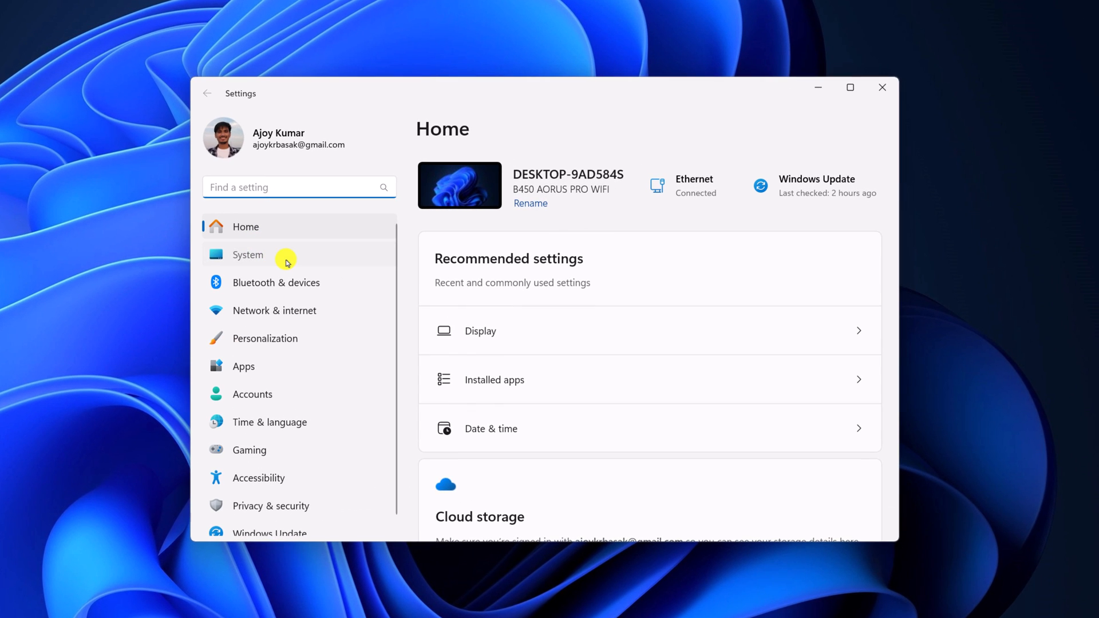
{"action": "left_click", "coordinate": [247, 254]}
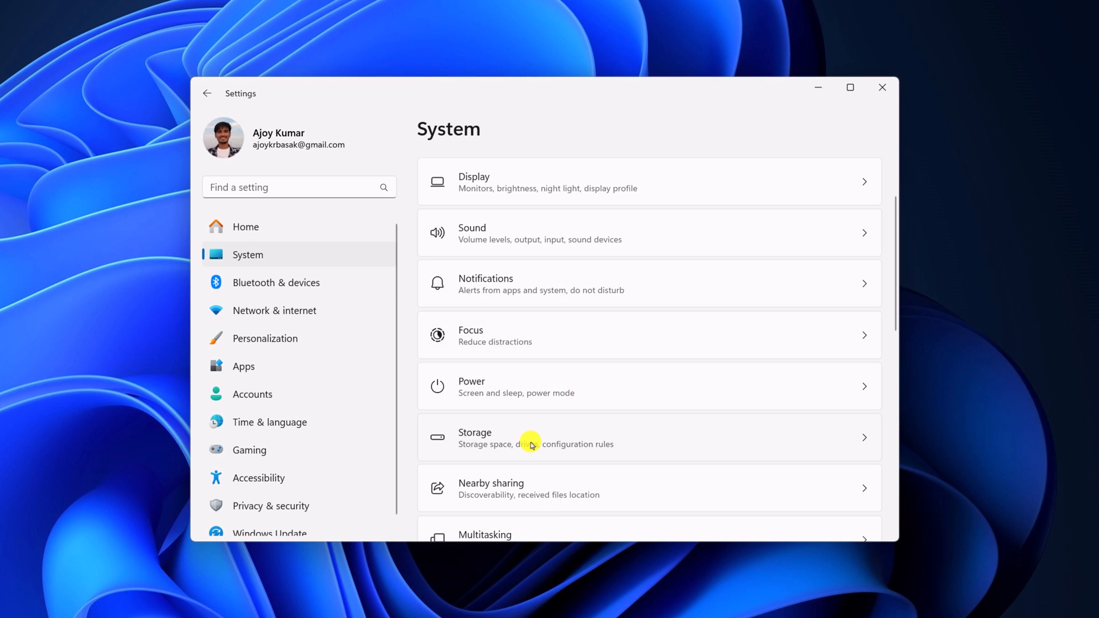
{"action": "left_click", "coordinate": [531, 436]}
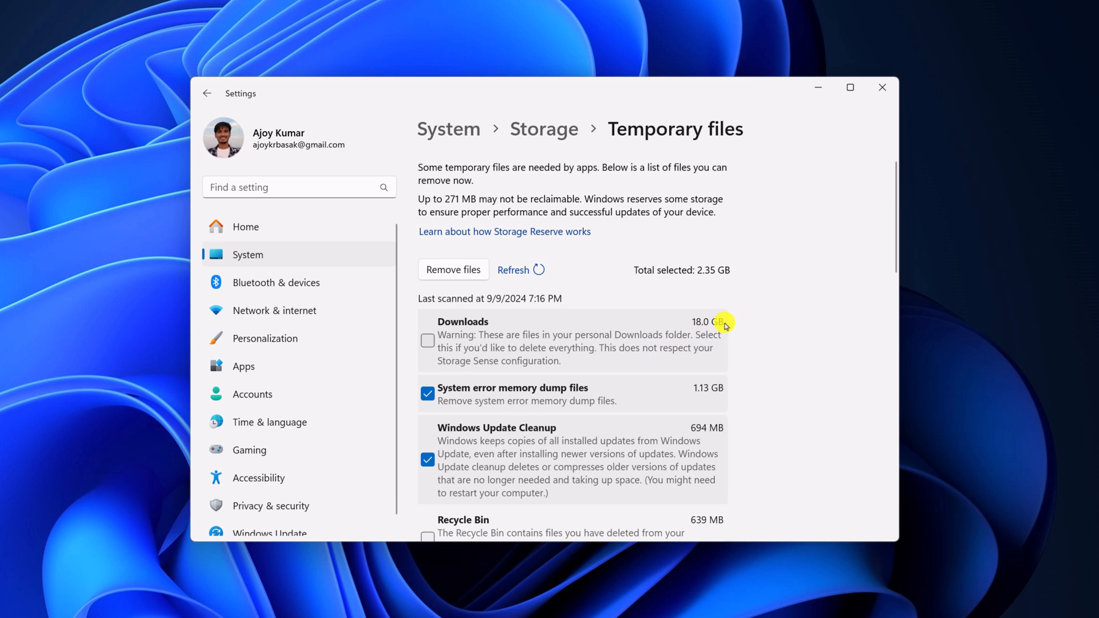
{"action": "mouse_move", "coordinate": [723, 260]}
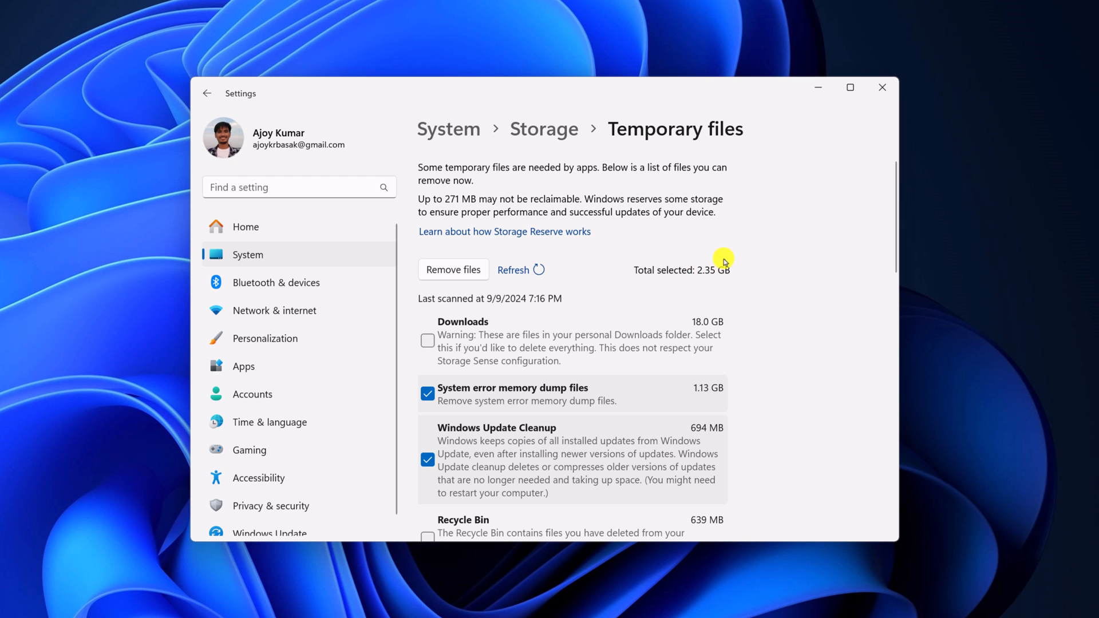
- Include Recycle Bin among the checked categories for 3.00 GB selected, leaving Downloads unchecked
{"action": "left_click", "coordinate": [520, 270]}
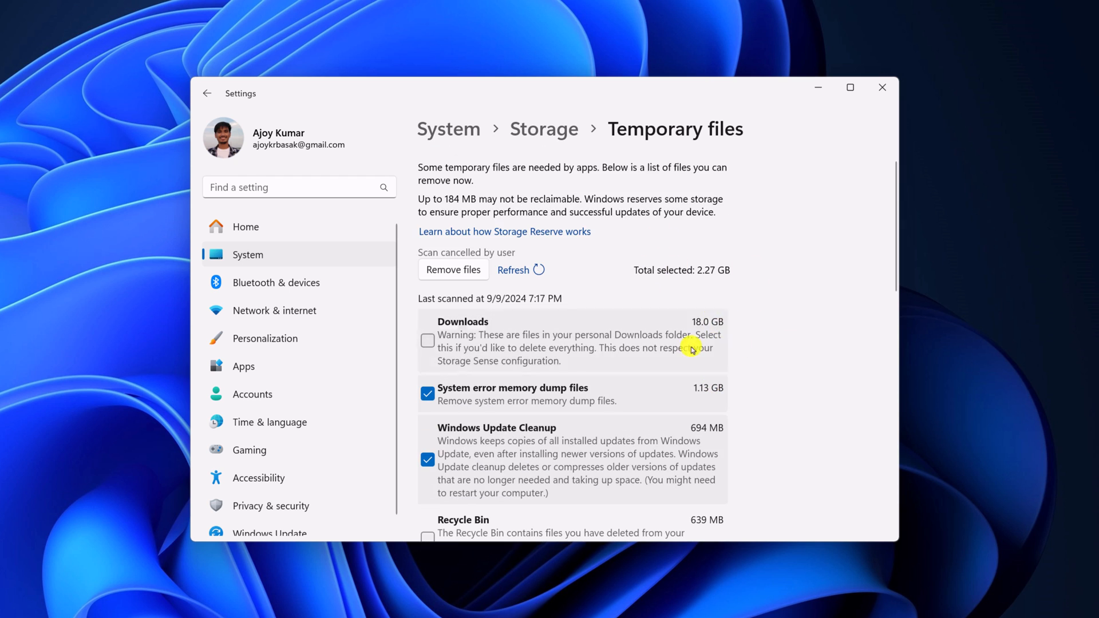
{"action": "left_click", "coordinate": [513, 270]}
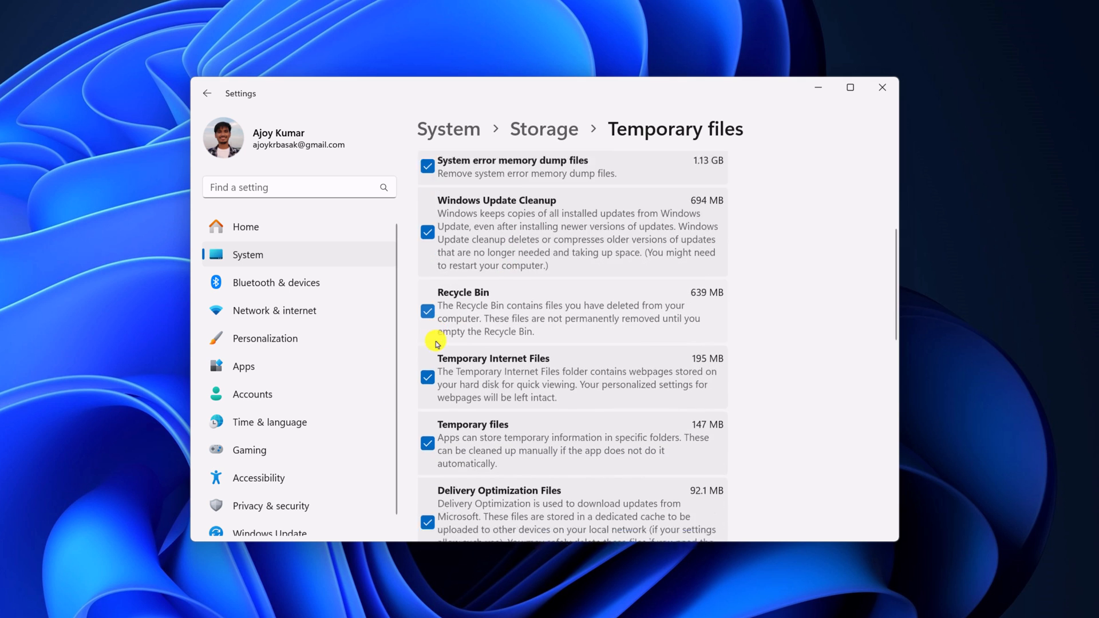
{"action": "scroll", "scroll_direction": "down", "scroll_amount": 3}
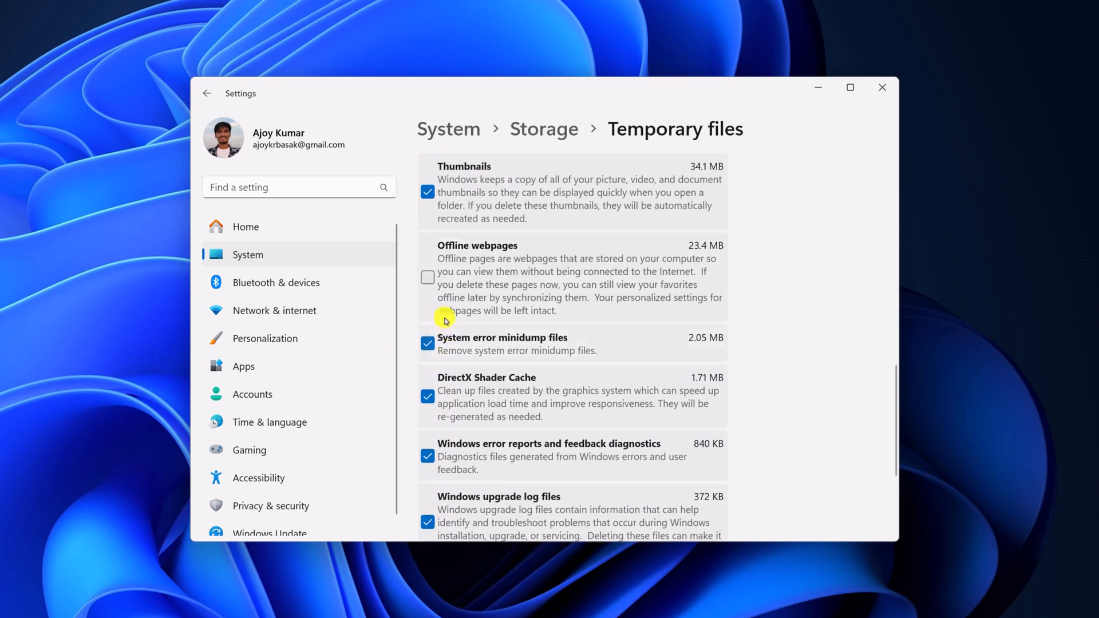
{"action": "scroll", "scroll_direction": "down", "scroll_amount": 3}
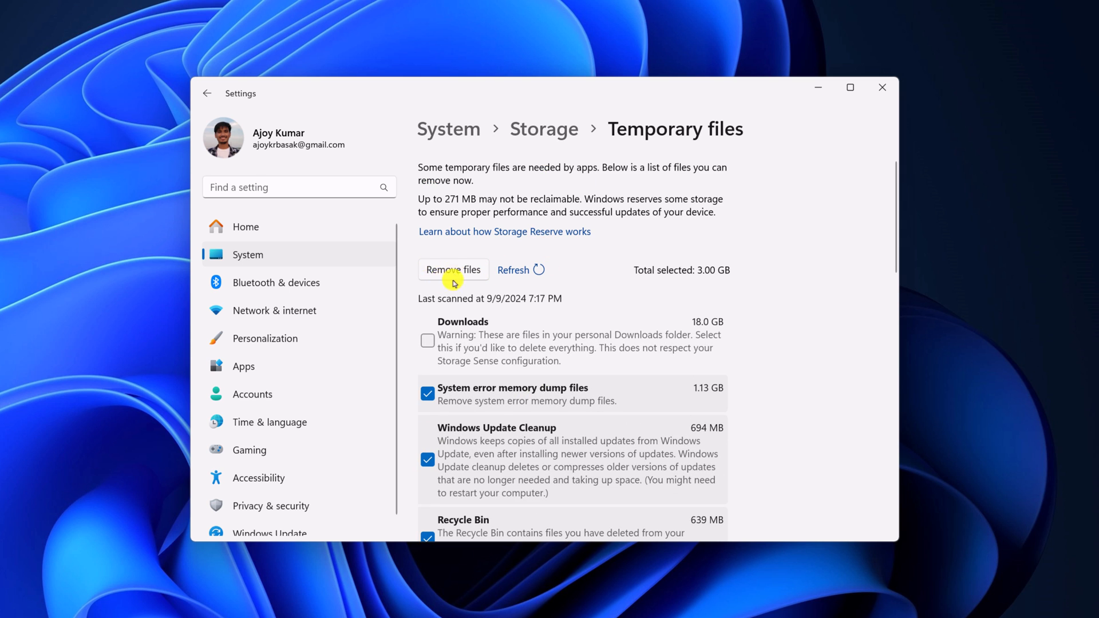
- Remove the selected temporary files and confirm permanent deletion with Continue
{"action": "left_click", "coordinate": [453, 269]}
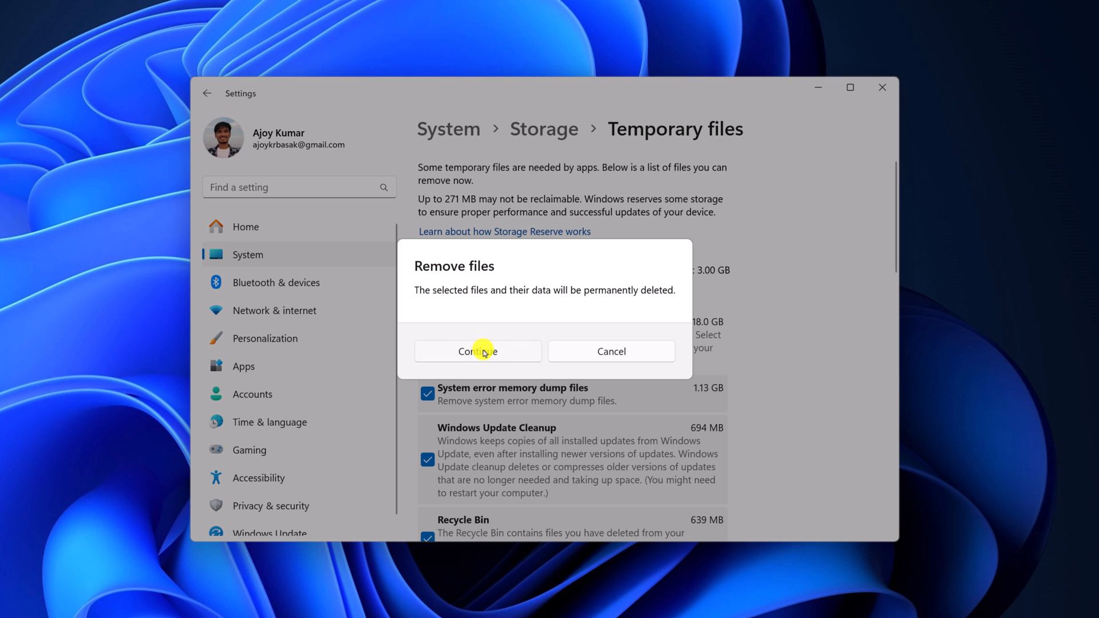
{"action": "left_click", "coordinate": [476, 352]}
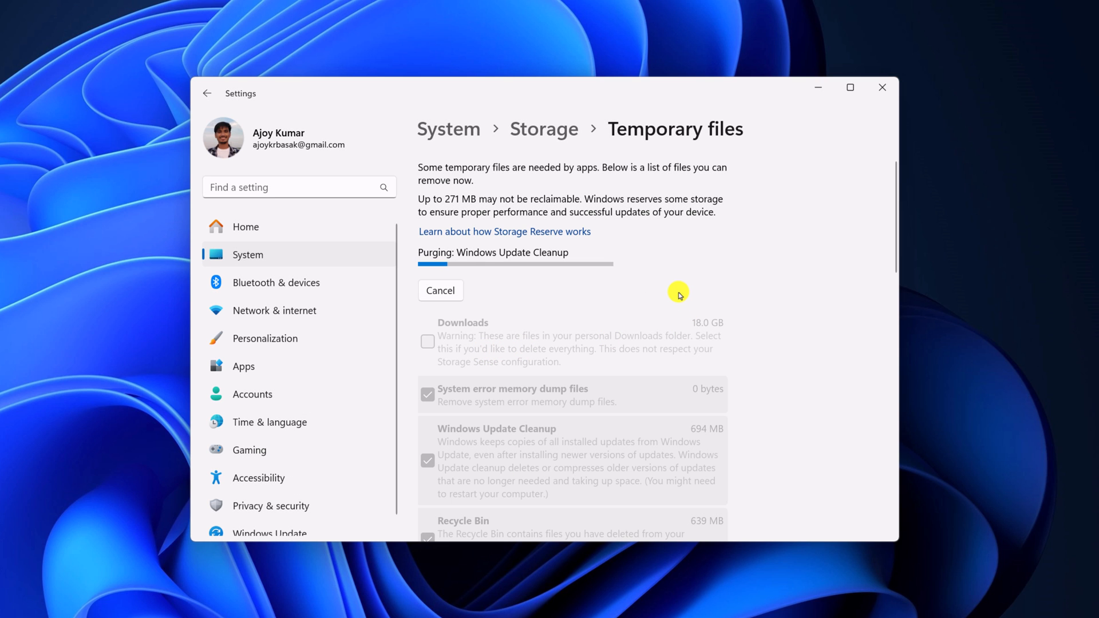